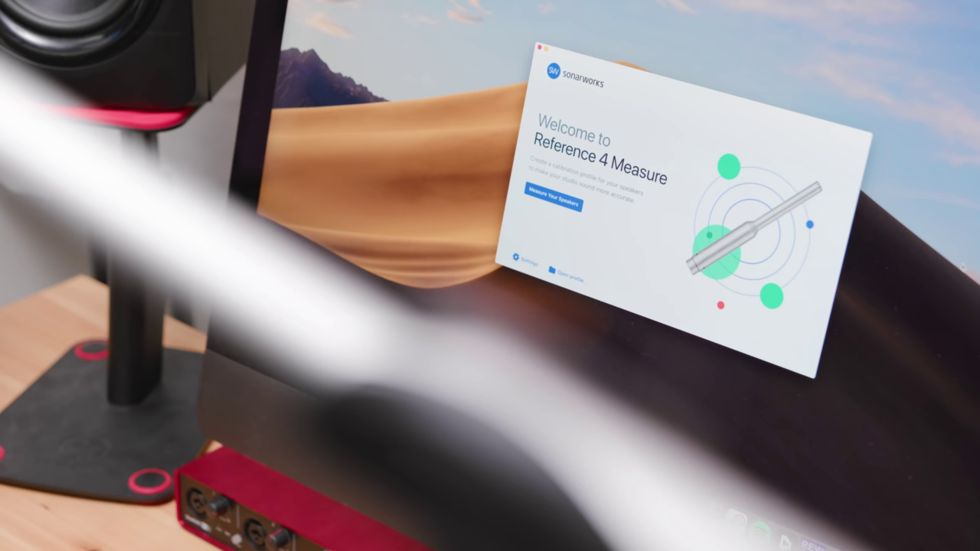
Start Measure Your Speakers room evaluation and continue from the microphone input gain page
{"action": "left_click", "coordinate": [554, 204]}
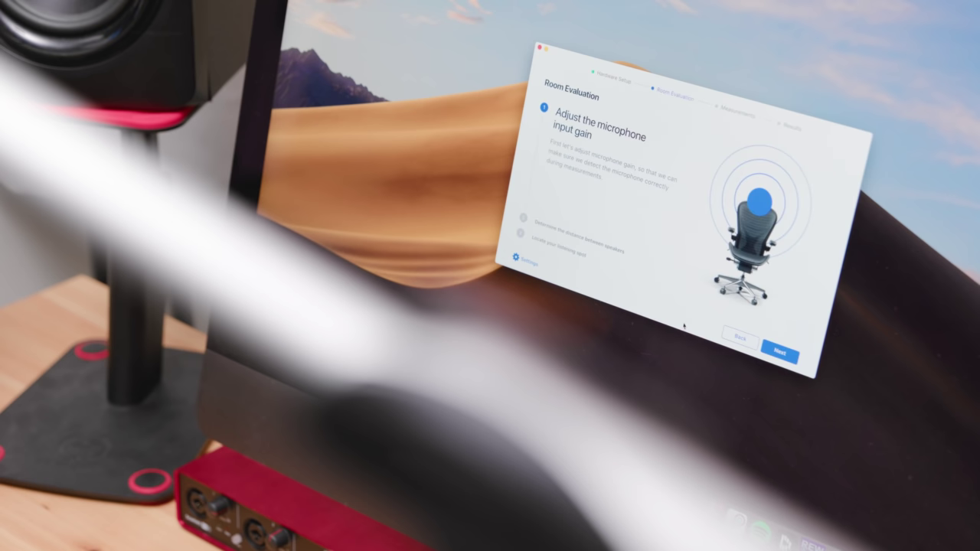
{"action": "left_click", "coordinate": [781, 346]}
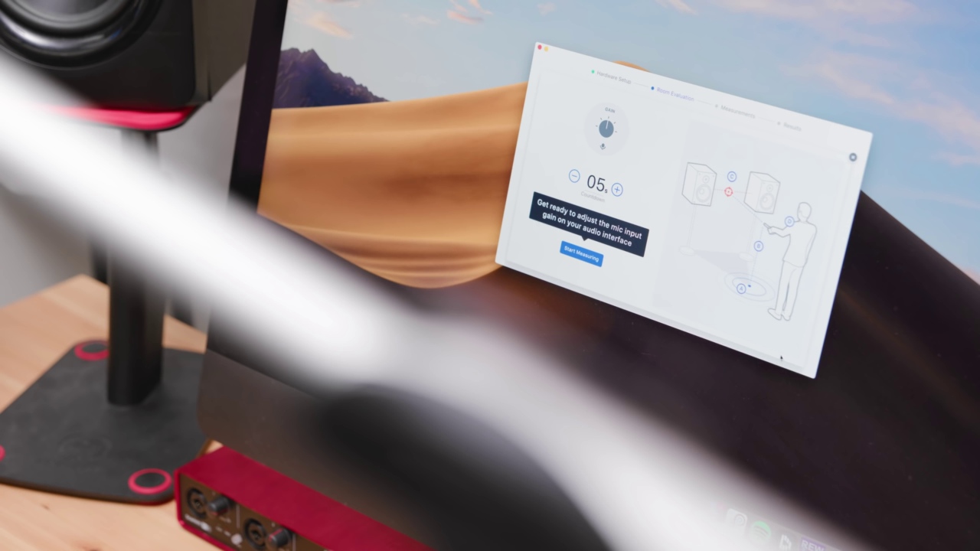